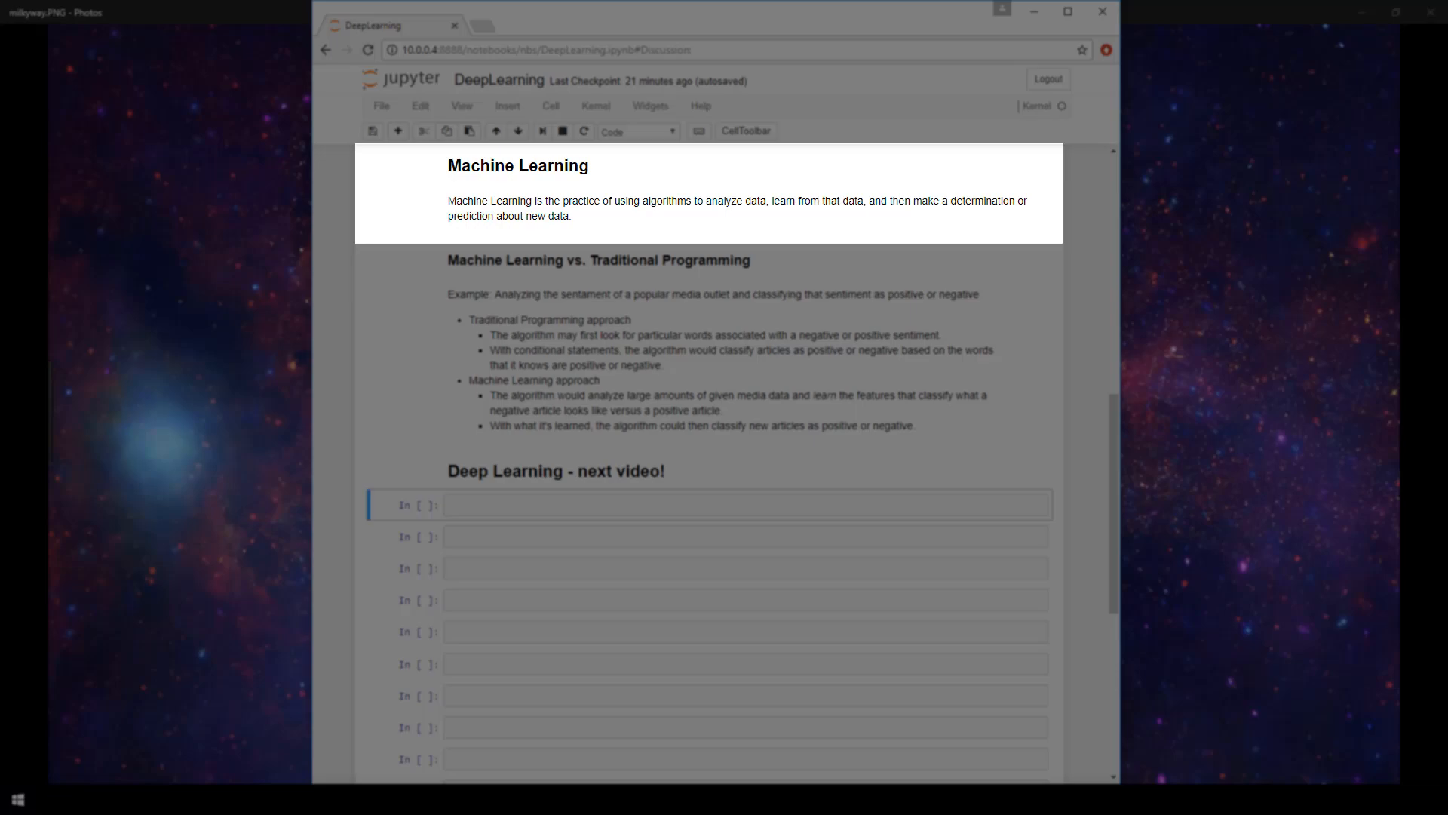
pyautogui.moveTo(803, 280)
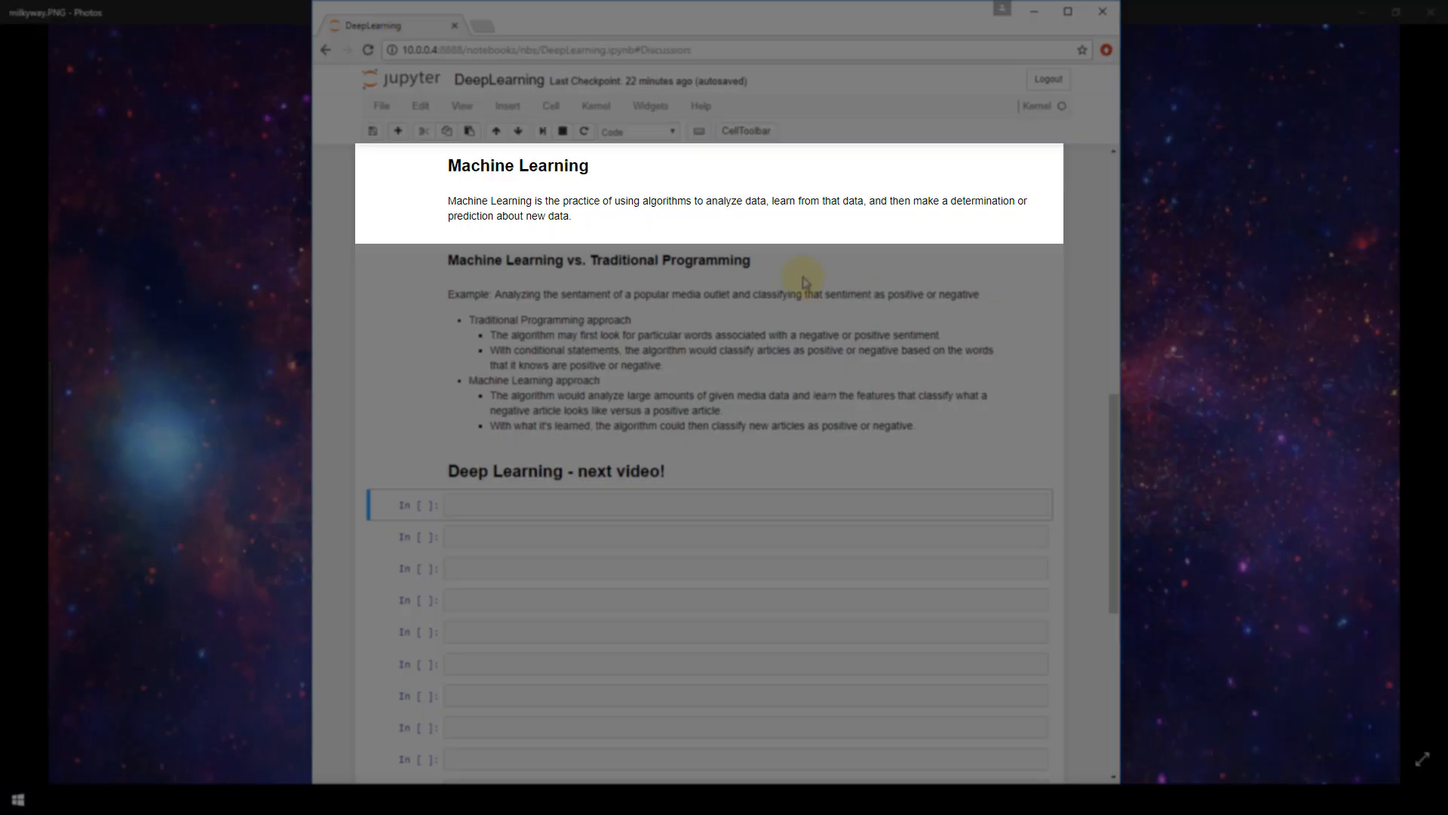
pyautogui.moveTo(822, 218)
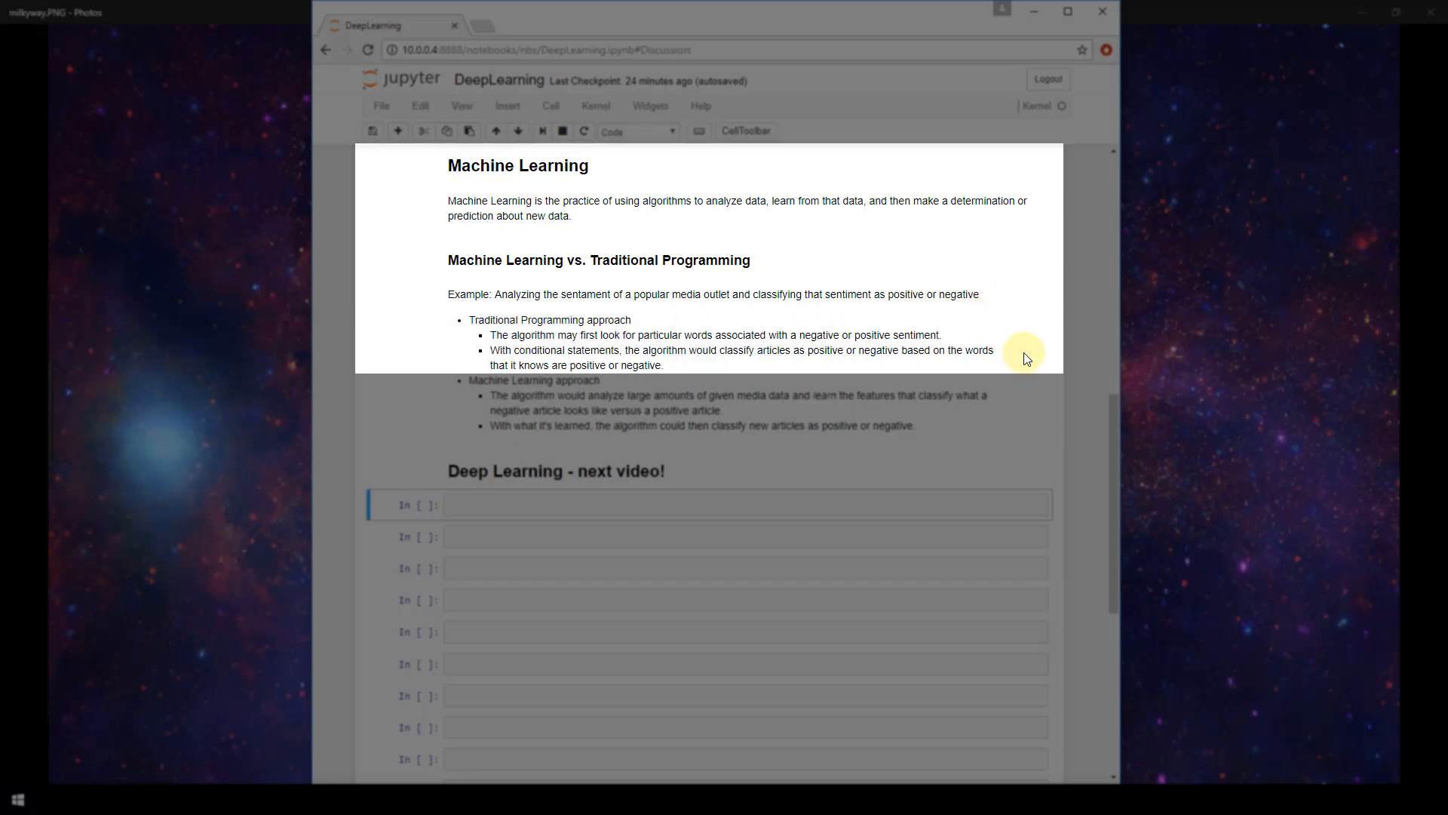
pyautogui.moveTo(1037, 334)
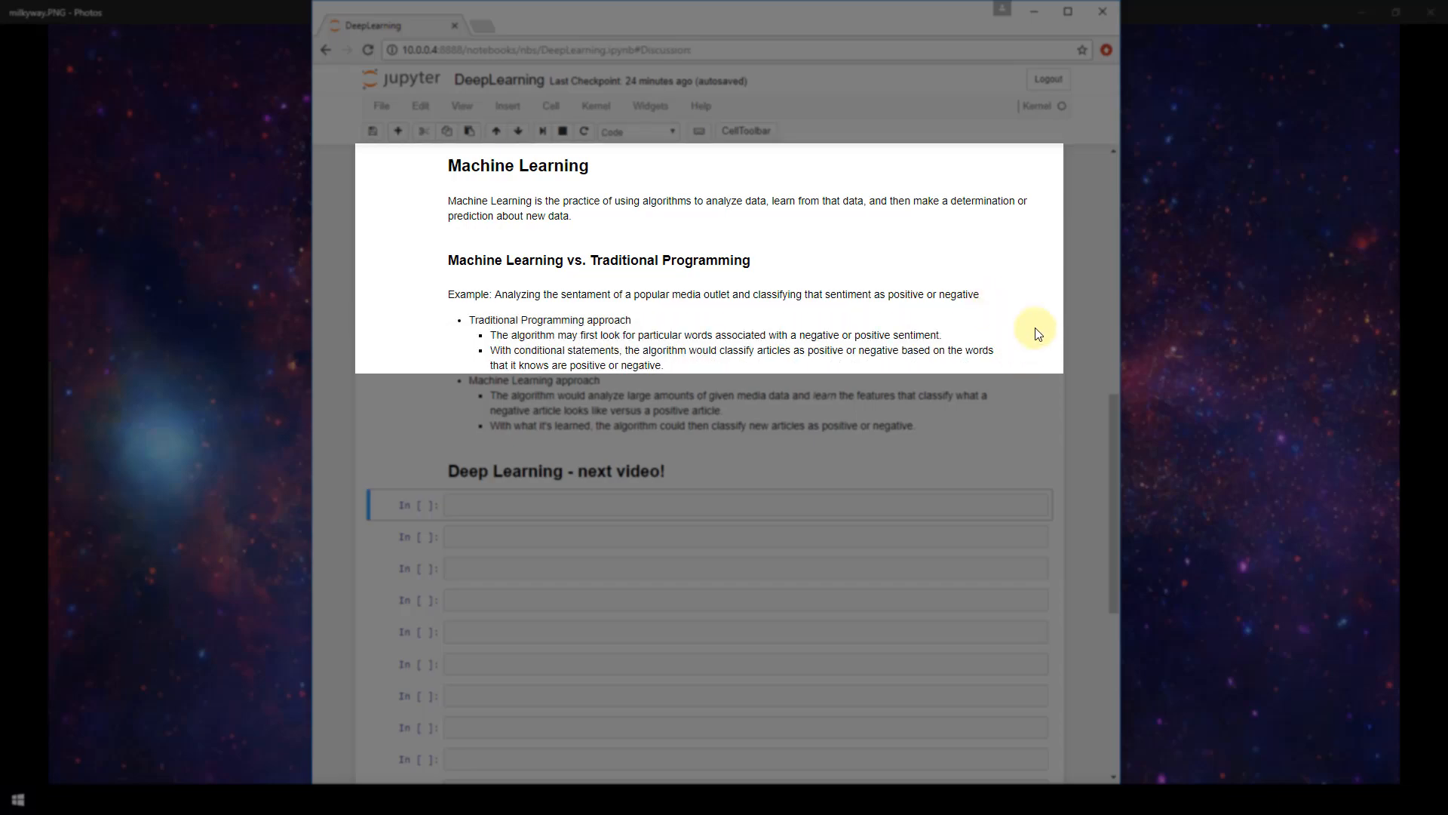